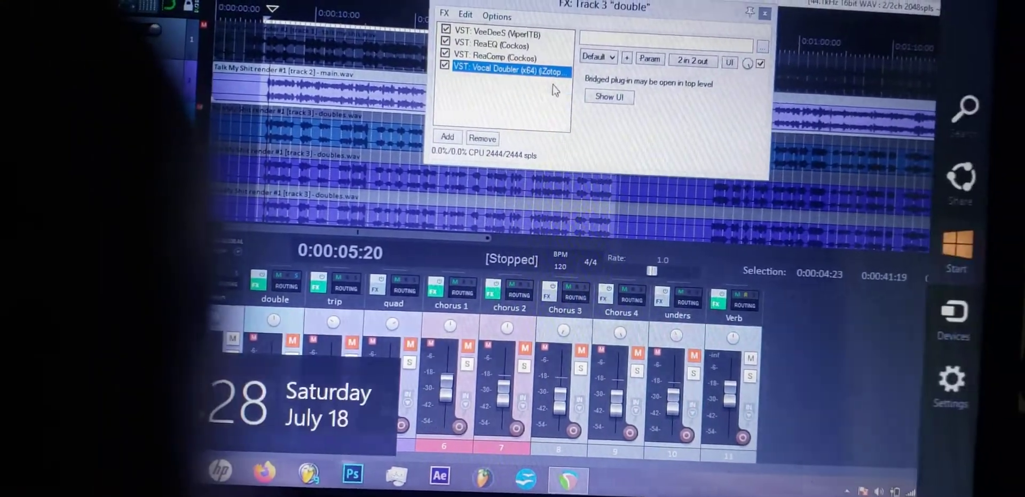
Step: Close the FX: Track 3 "double" window and browse to C:\Program Files
click(960, 247)
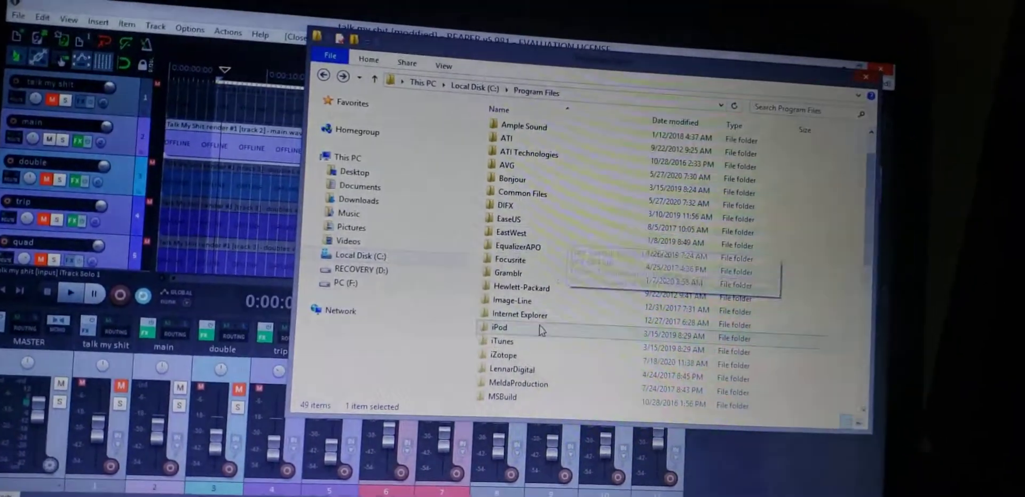
Step: Scroll through the Program Files folder list
scroll(down, 3)
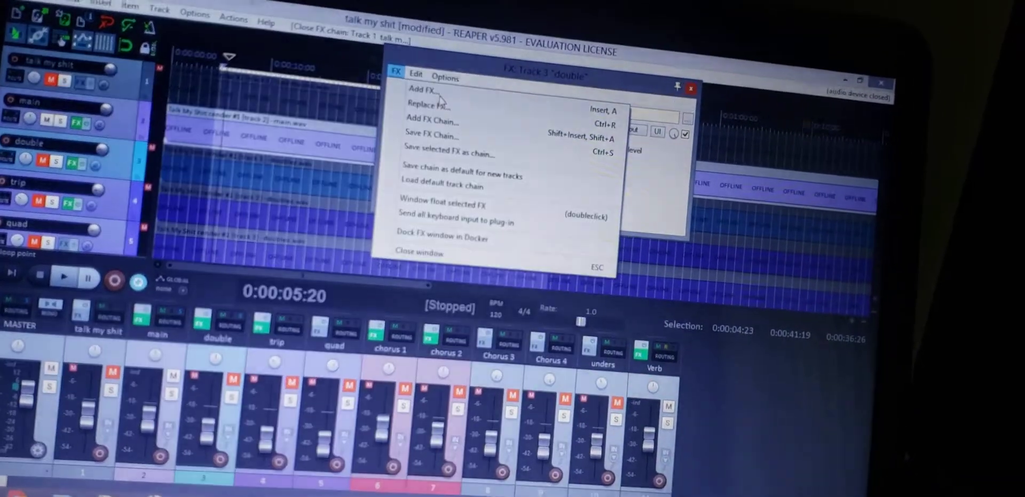
Step: Open the Add FX browser from the double track's FX chain
click(422, 89)
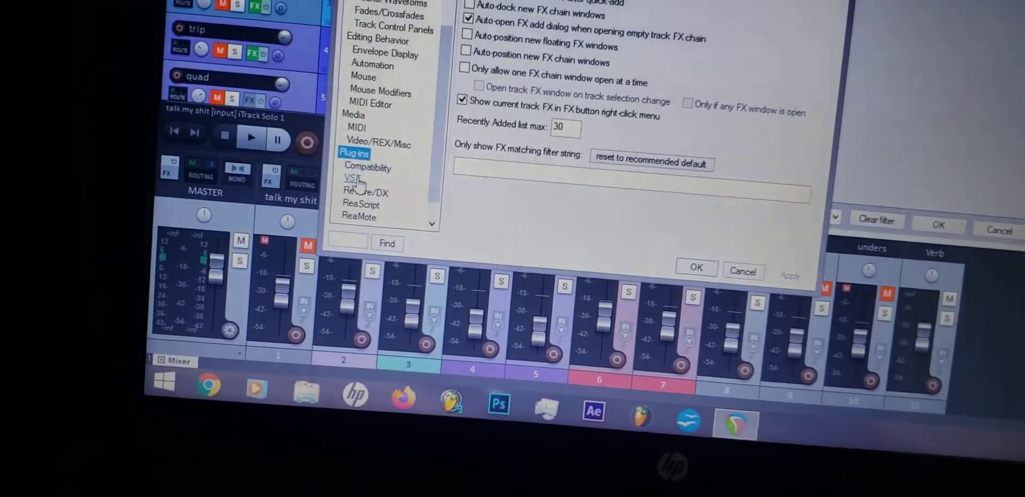
Step: Open the VST plug-in settings, then close the Add FX browser once Vocal Doubler is added
click(350, 177)
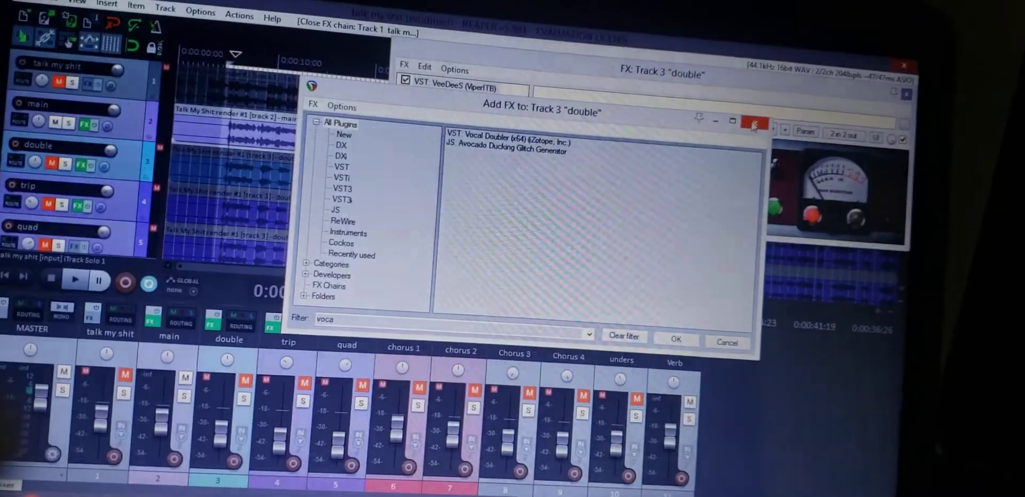
click(676, 338)
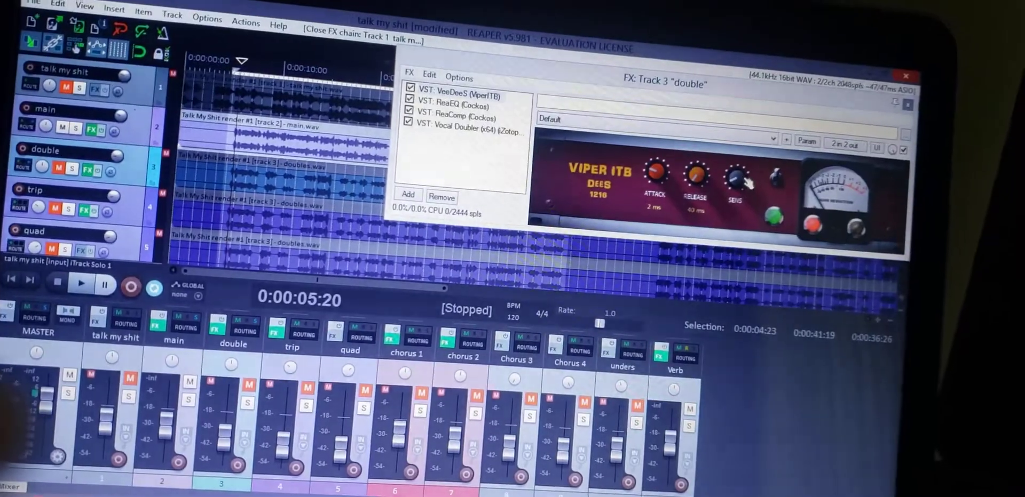